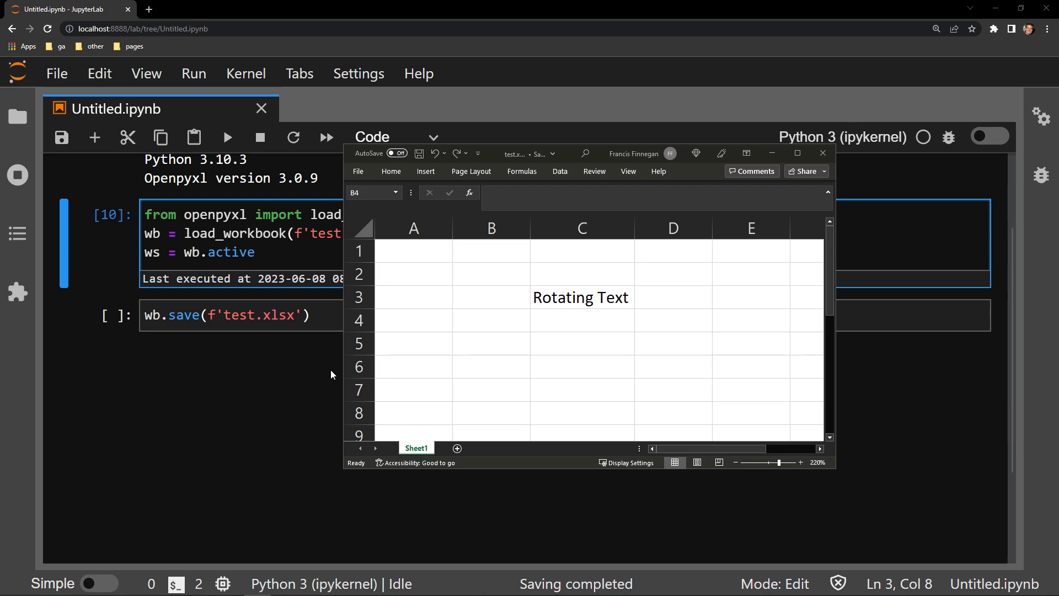
{"action": "mouse_move", "coordinate": [743, 240]}
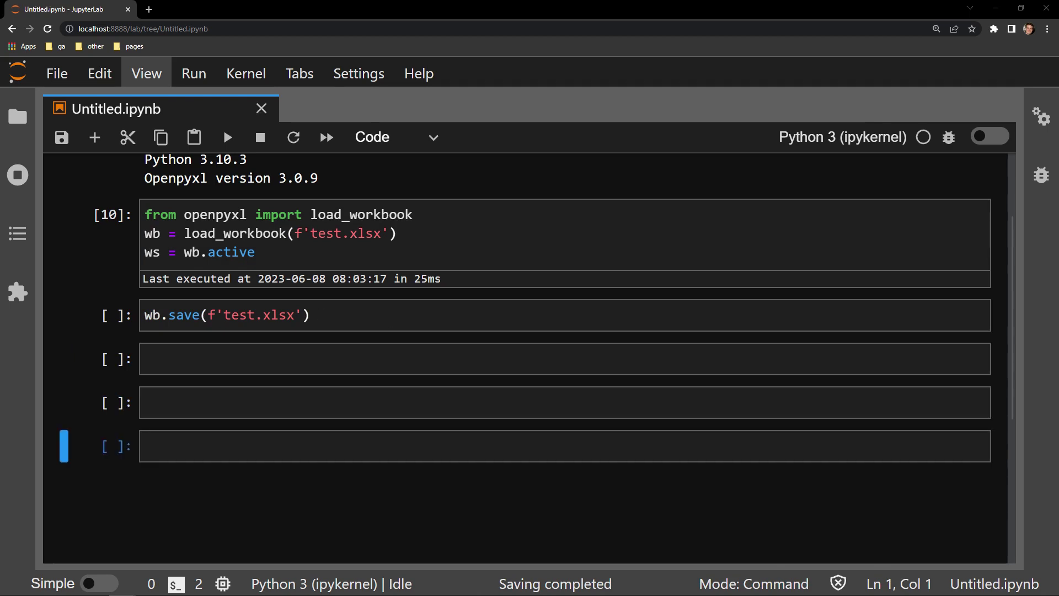
- Add and run a cell with 'from openpyxl.styles import Alignment'
{"action": "type", "text": "from openpyxl.styles import Alignment"}
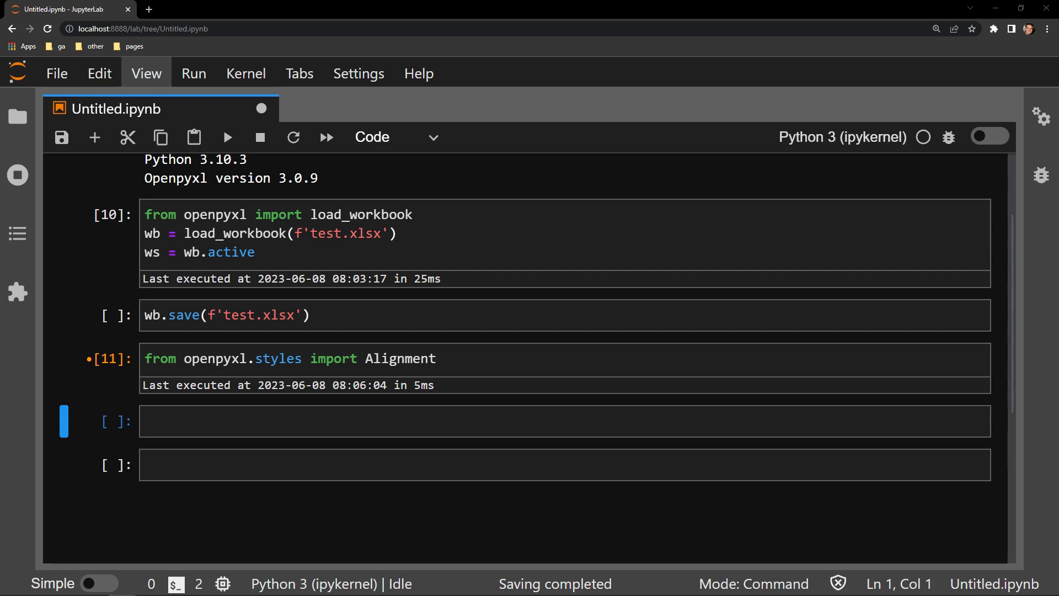
{"action": "left_click", "coordinate": [467, 434]}
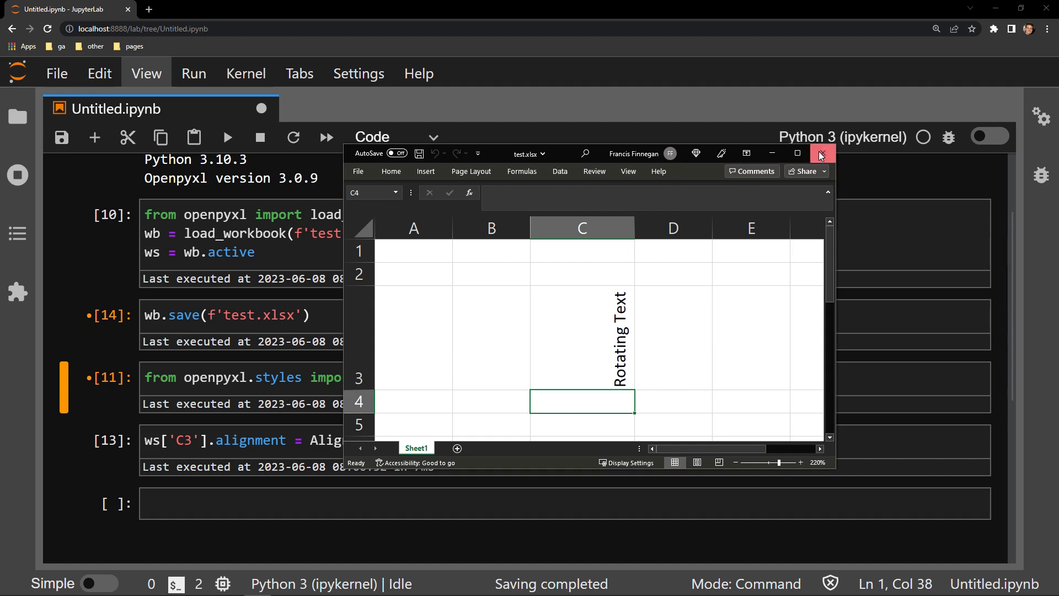
- Close the test.xlsx workbook after confirming C3's text reads vertically
{"action": "left_click", "coordinate": [821, 152]}
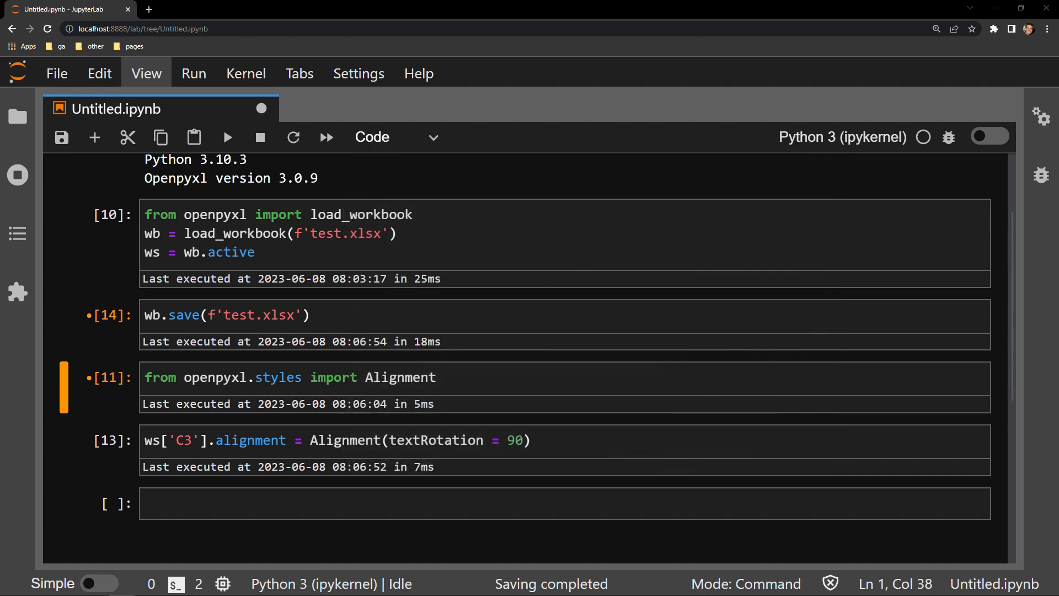